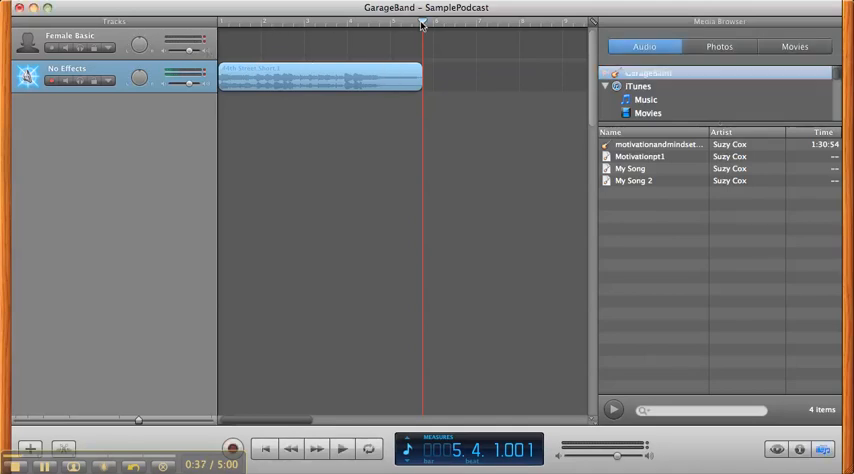
# - Open the Track menu from the GarageBand menu bar
pyautogui.click(218, 22)
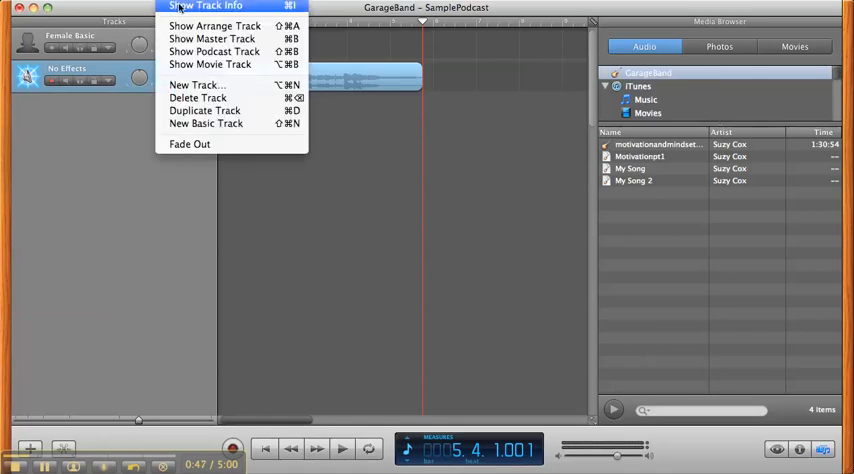
# - Show Track Info and select the Female Basic narration track
pyautogui.click(203, 7)
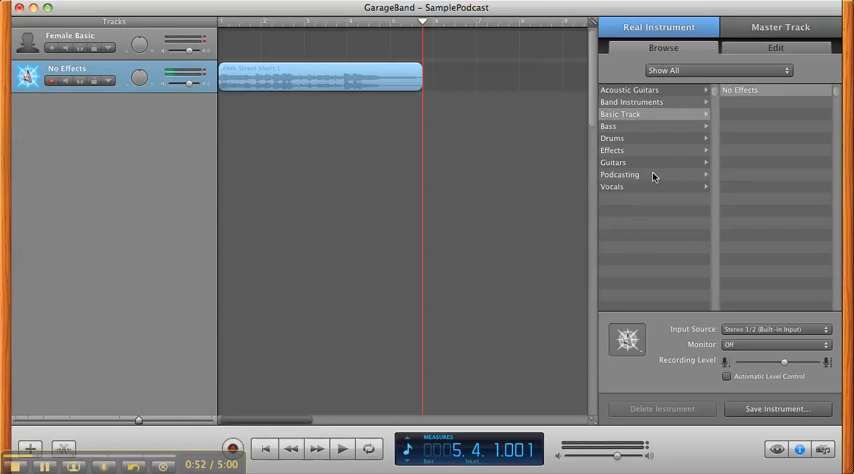
pyautogui.moveTo(626, 127)
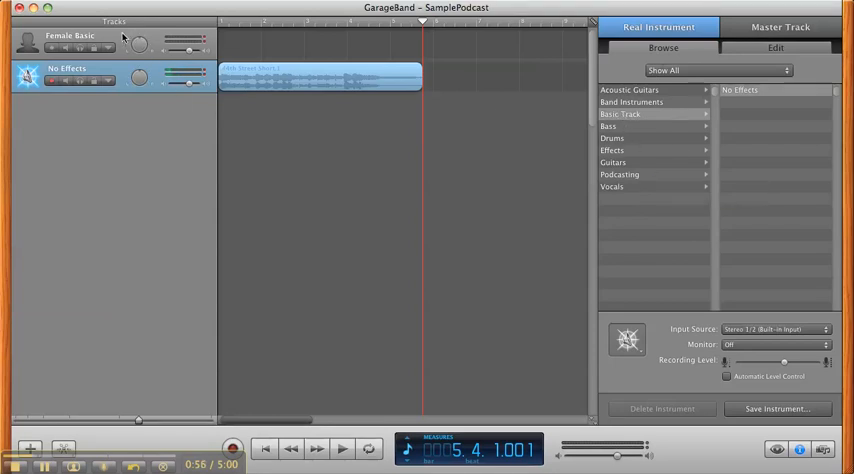
pyautogui.click(70, 42)
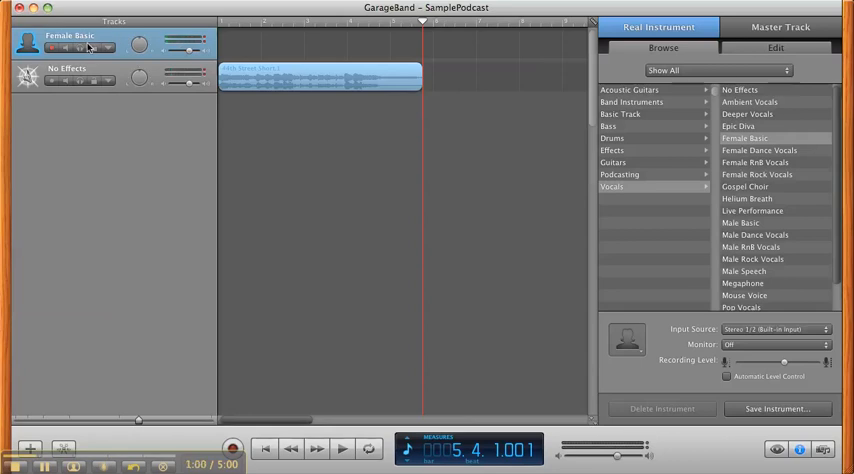
pyautogui.moveTo(89, 47)
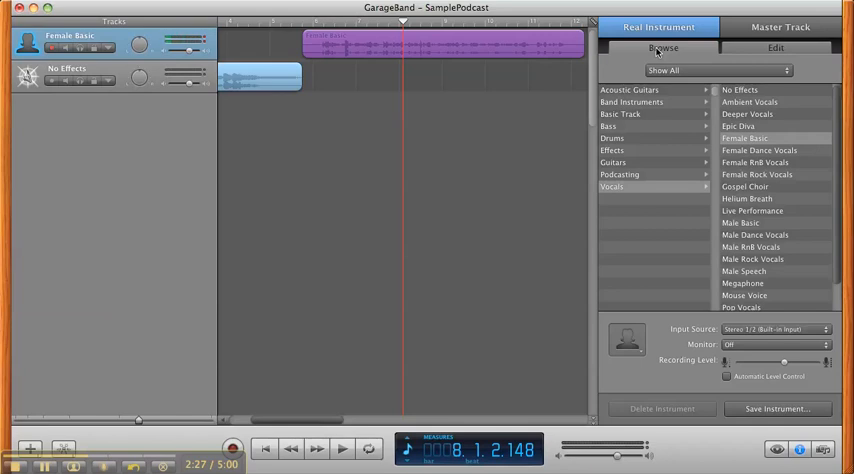
pyautogui.moveTo(613, 194)
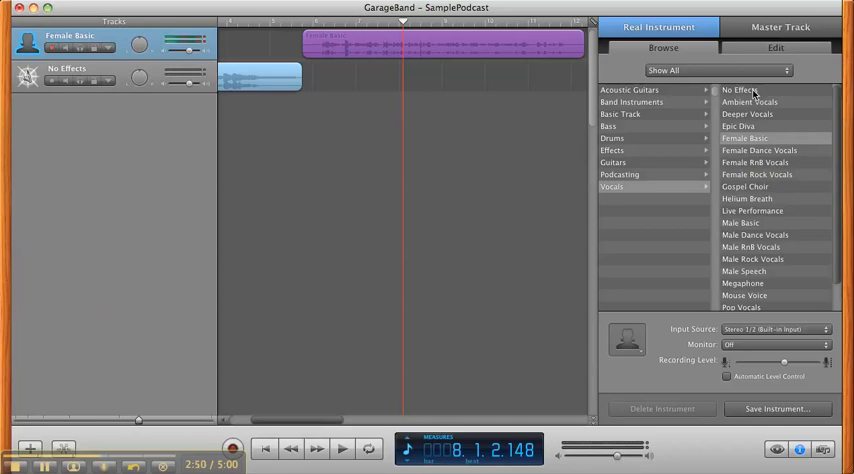
# - Switch the narration track's voice preset to No Effects
pyautogui.click(741, 90)
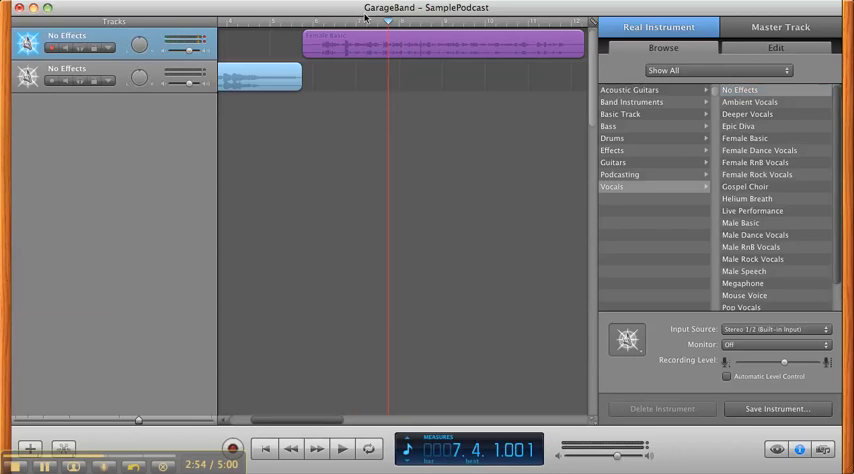
# - Rewind to the narration and play back the recording
pyautogui.click(341, 448)
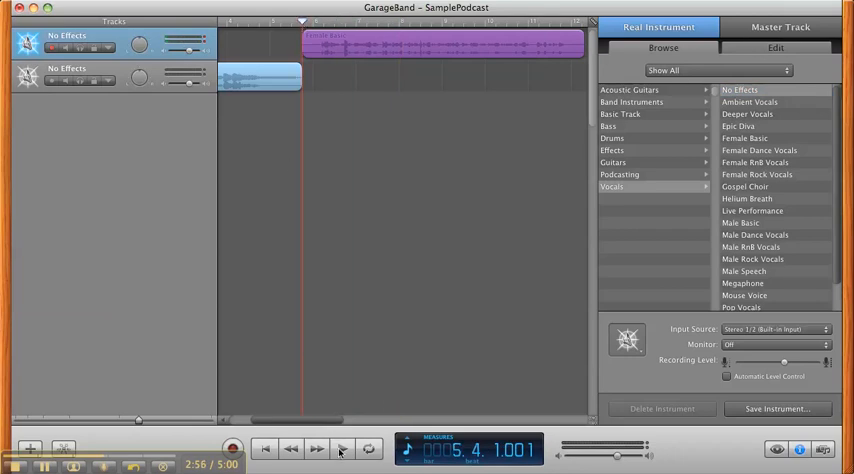
pyautogui.click(341, 448)
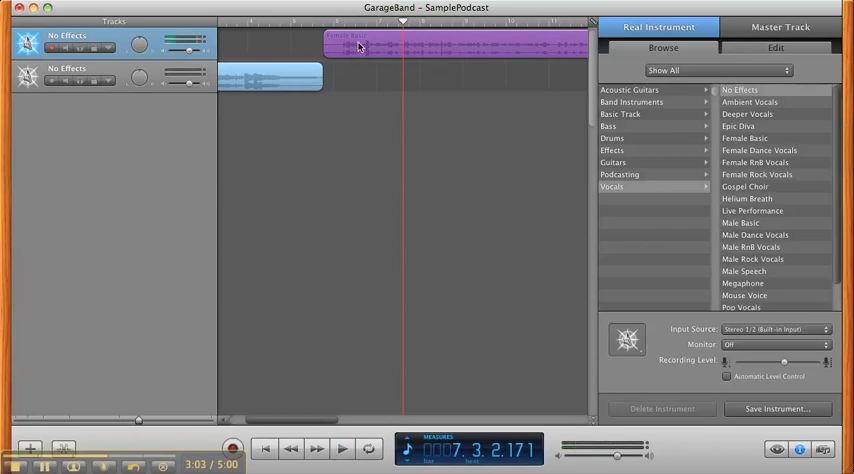
pyautogui.moveTo(333, 71)
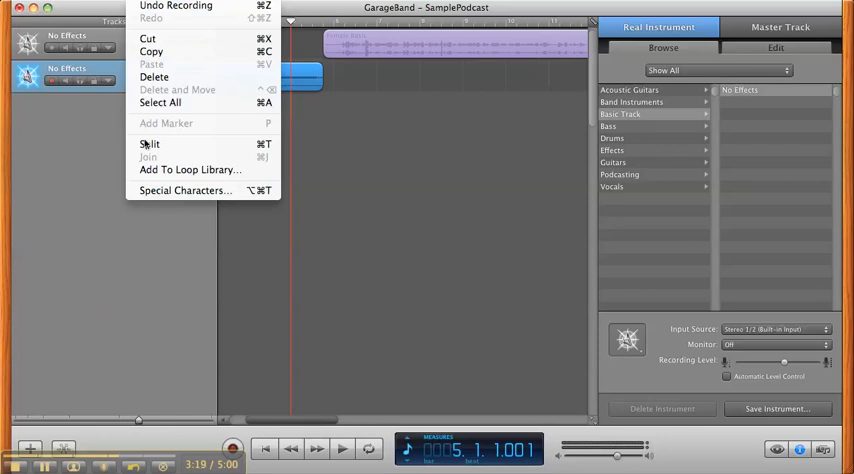
# - Choose an Edit menu command and click in the timeline
pyautogui.click(150, 144)
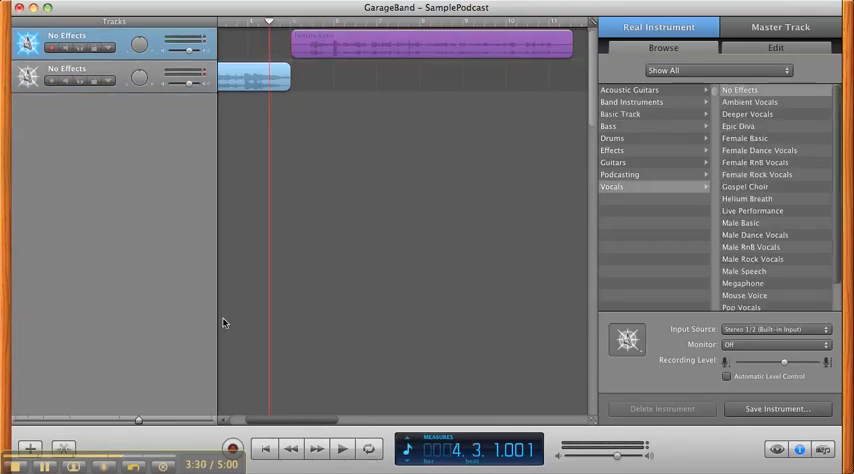
pyautogui.click(340, 448)
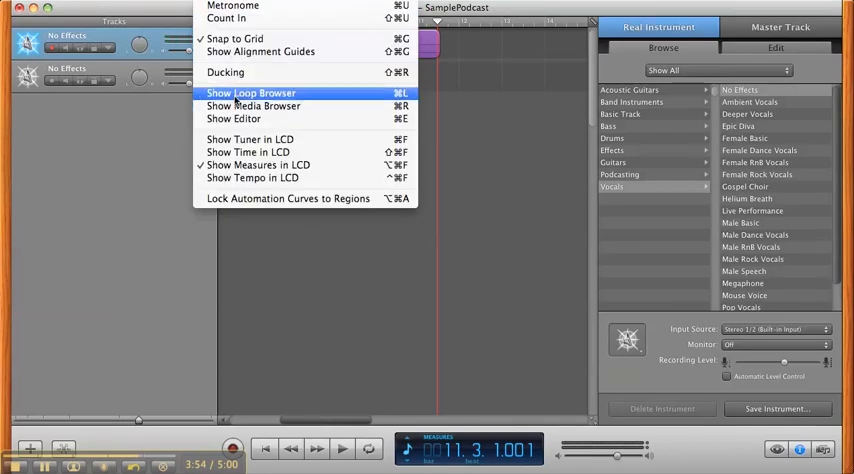
# - Show the Loop Browser in button view, filtered to Cheerful loops
pyautogui.click(251, 92)
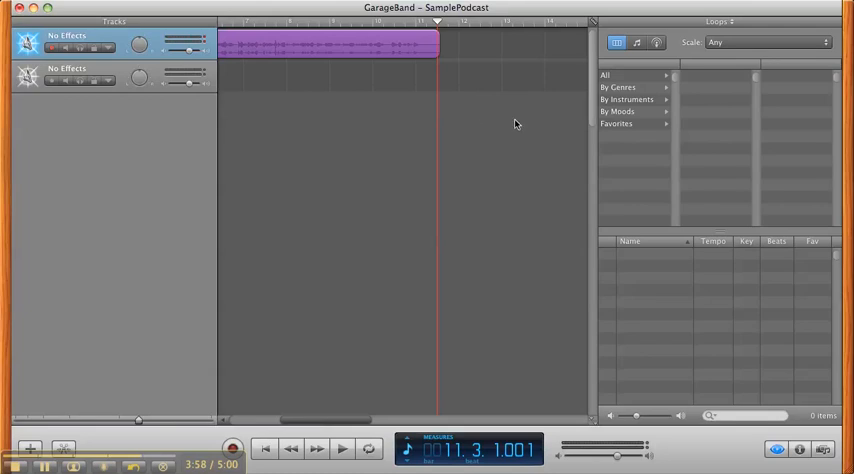
pyautogui.click(637, 42)
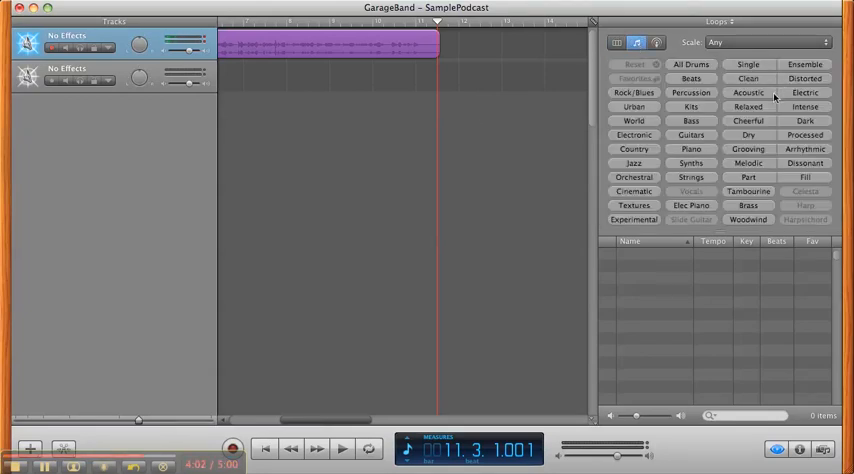
pyautogui.click(748, 120)
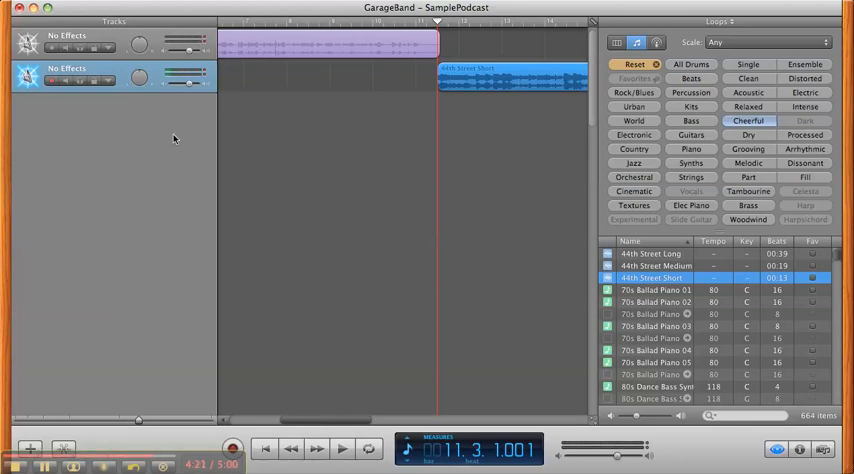
pyautogui.moveTo(399, 190)
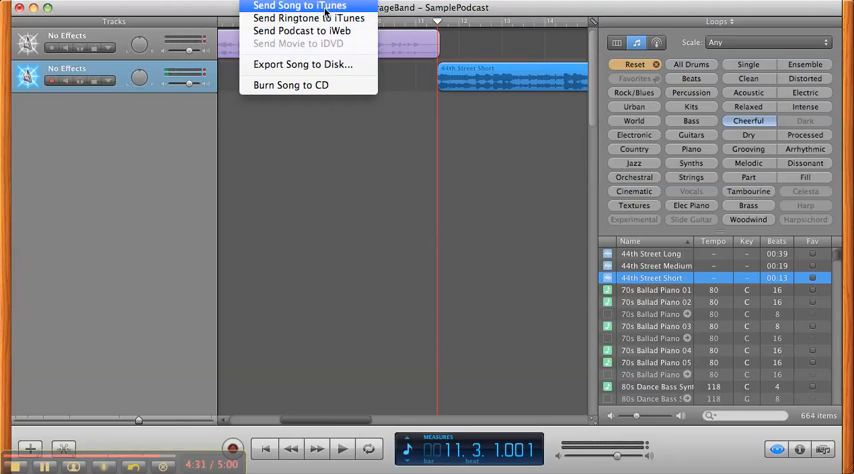
pyautogui.moveTo(303, 64)
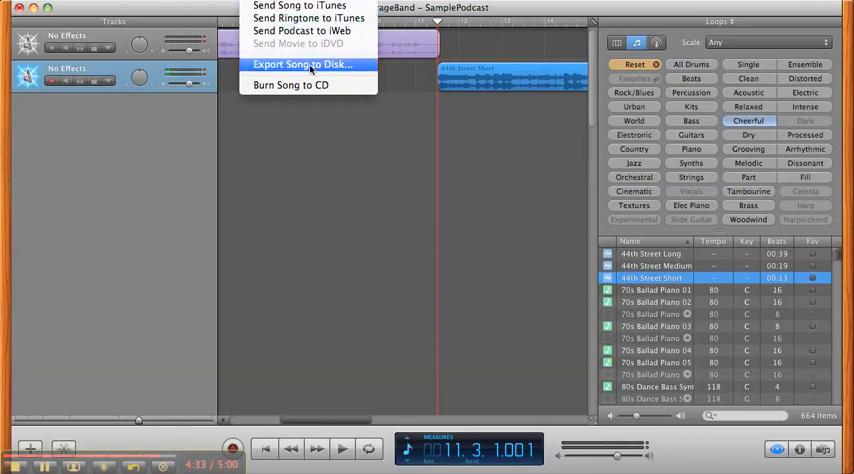
# - Export to disk as a high-quality MP3, saving SamplePodcast.mp3 to the Desktop
pyautogui.click(302, 64)
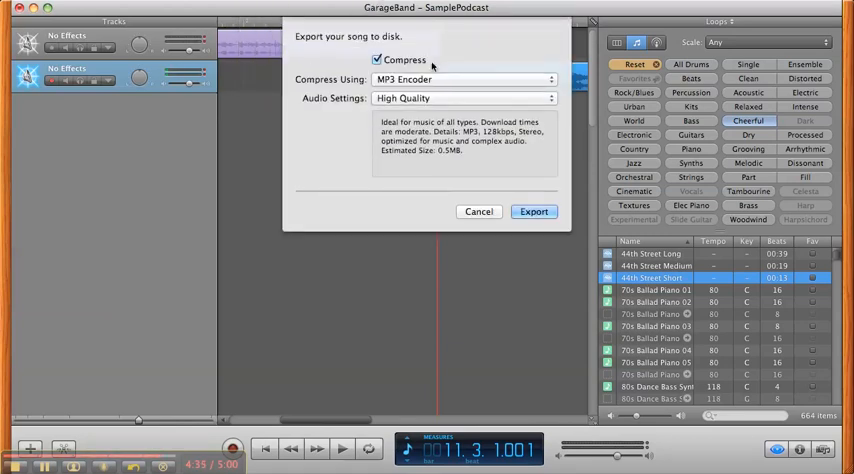
pyautogui.click(463, 79)
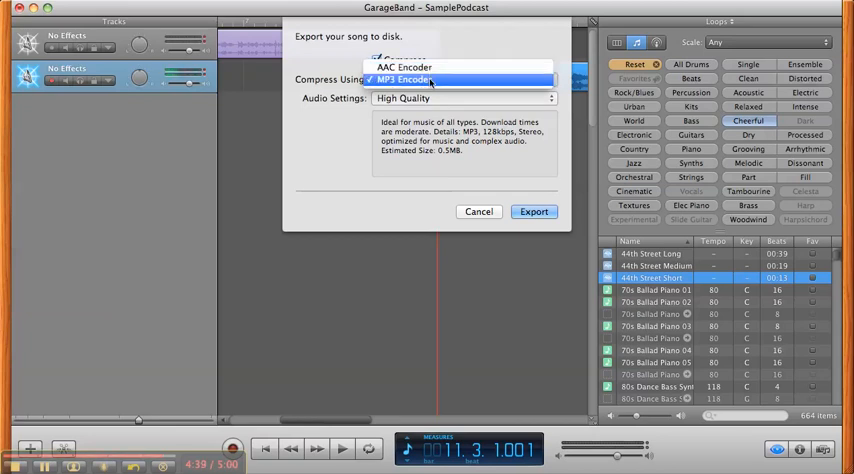
pyautogui.click(404, 79)
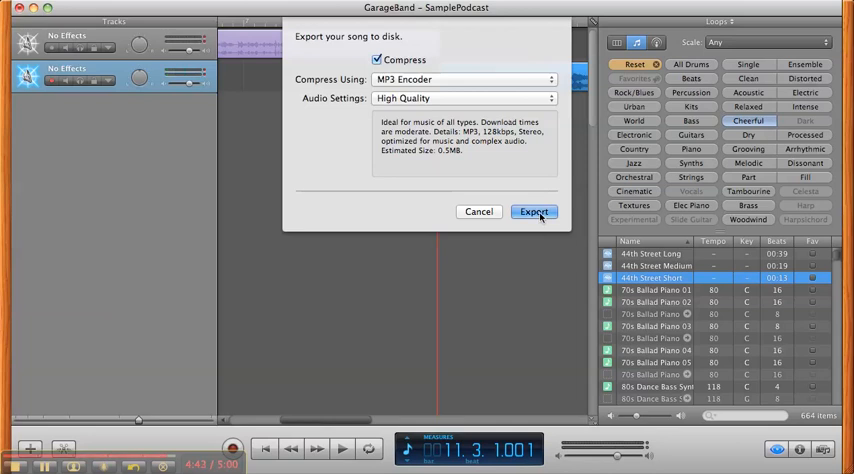
pyautogui.click(534, 211)
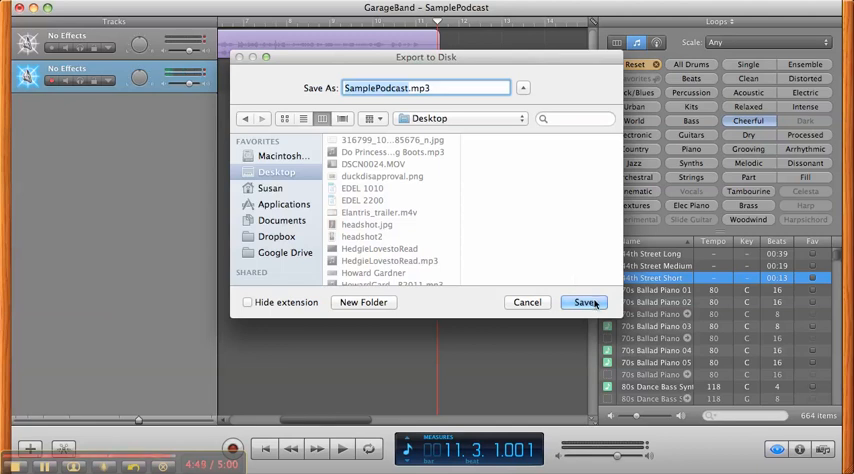
pyautogui.click(585, 302)
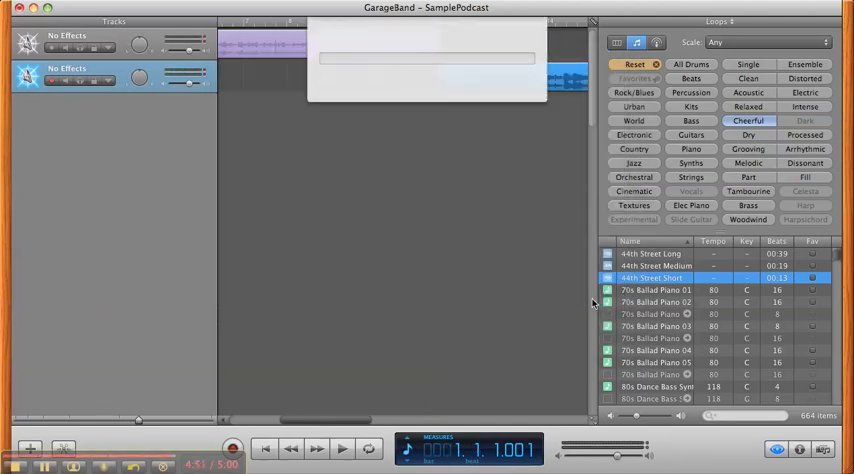